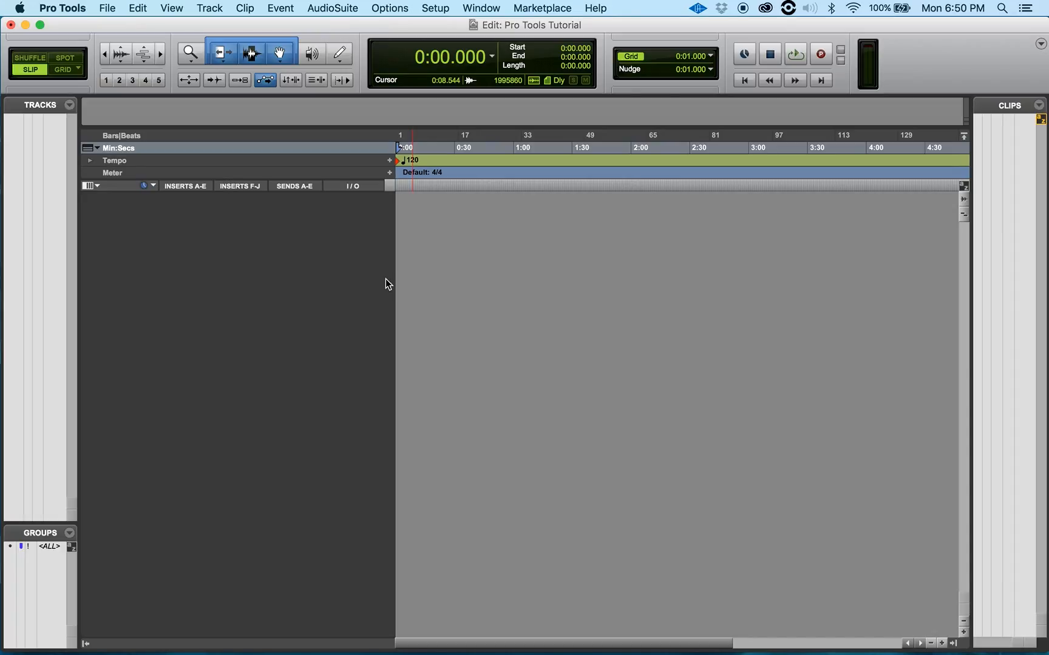
Bring up the I/O Setup dialog from the Setup menu, landing on the Bus tab.
click(435, 8)
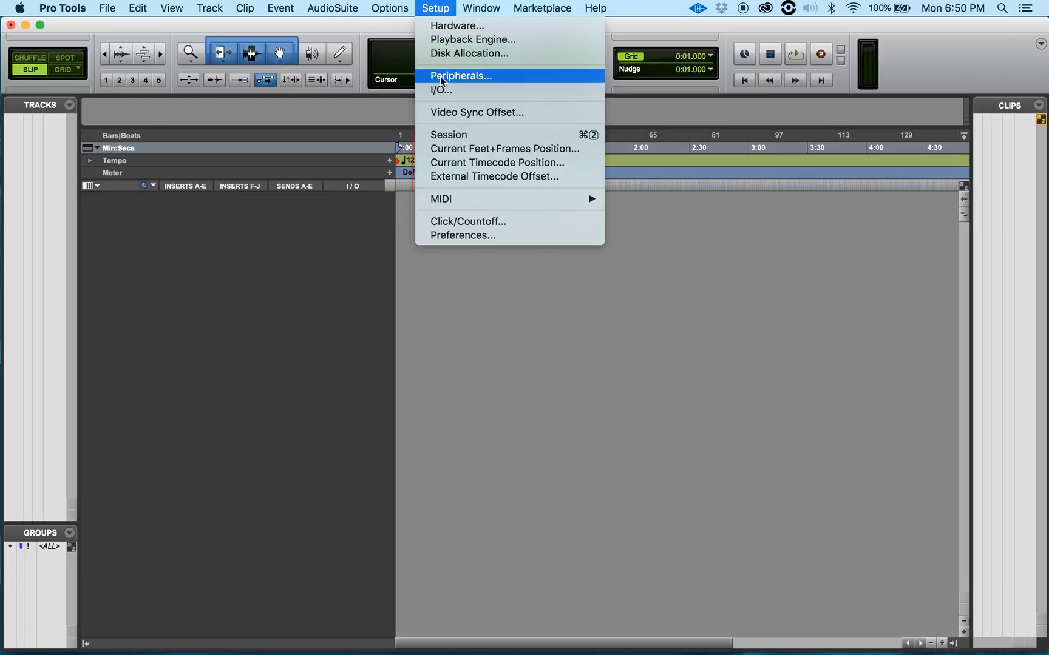
mouse_move(474, 90)
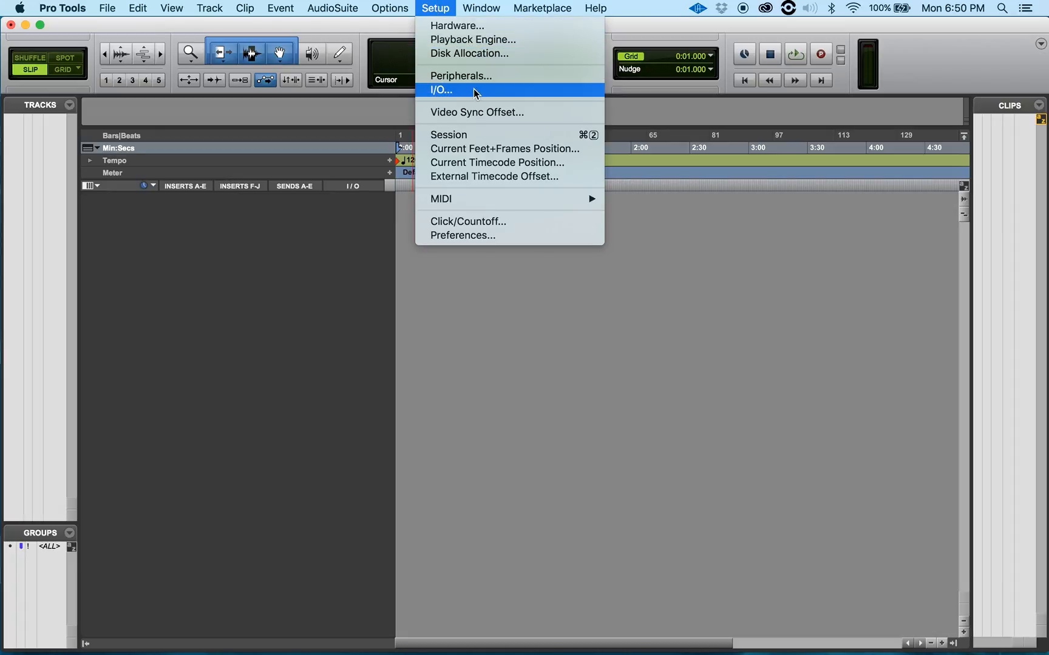
click(440, 90)
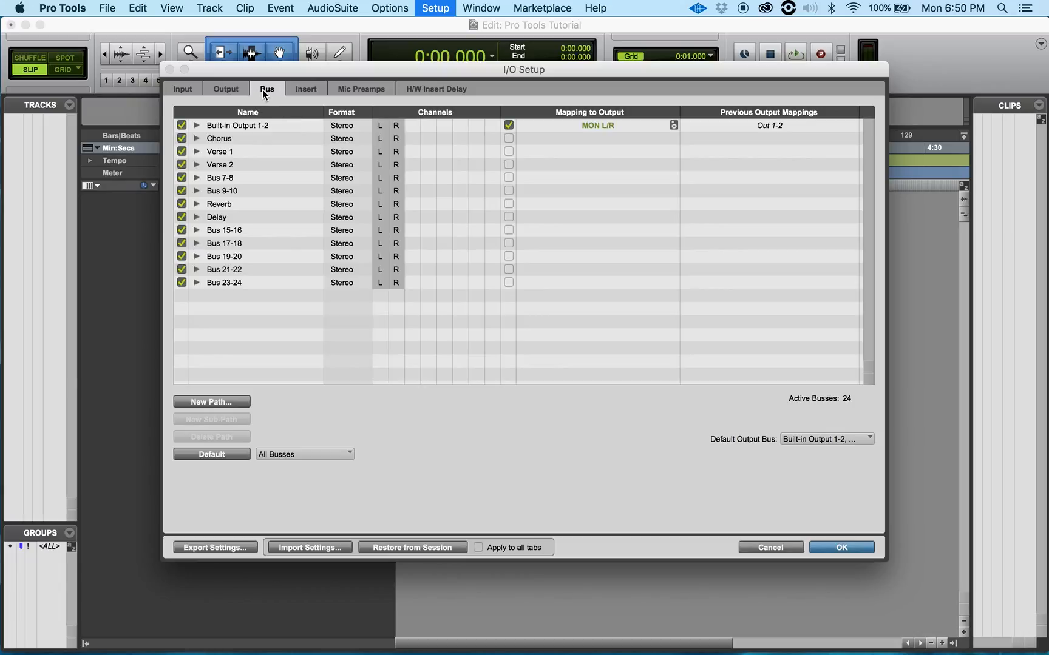
click(226, 88)
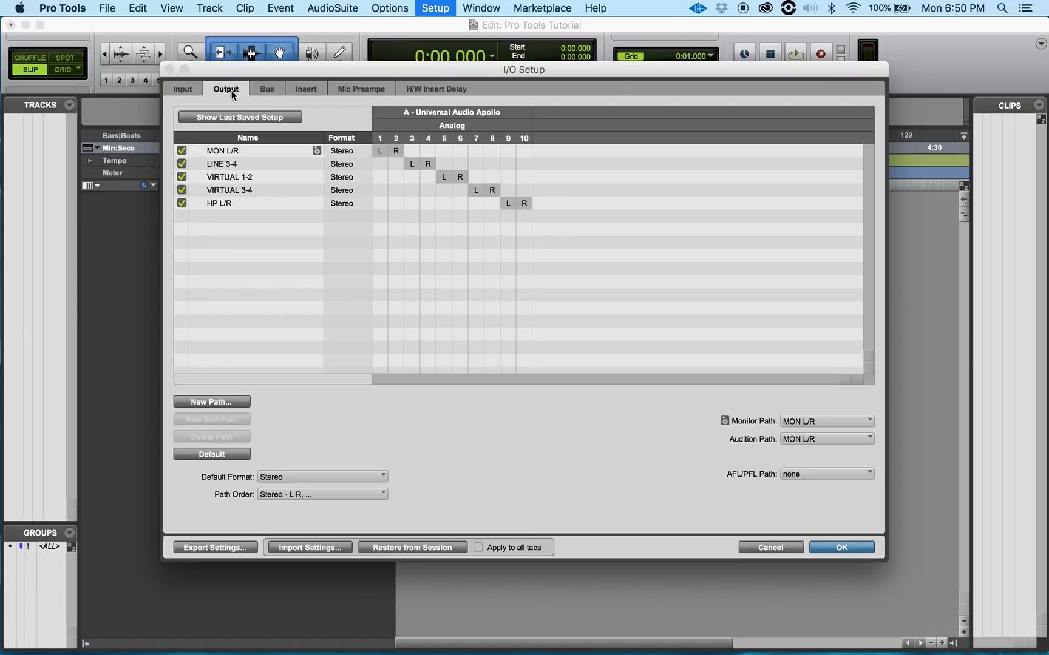
click(266, 88)
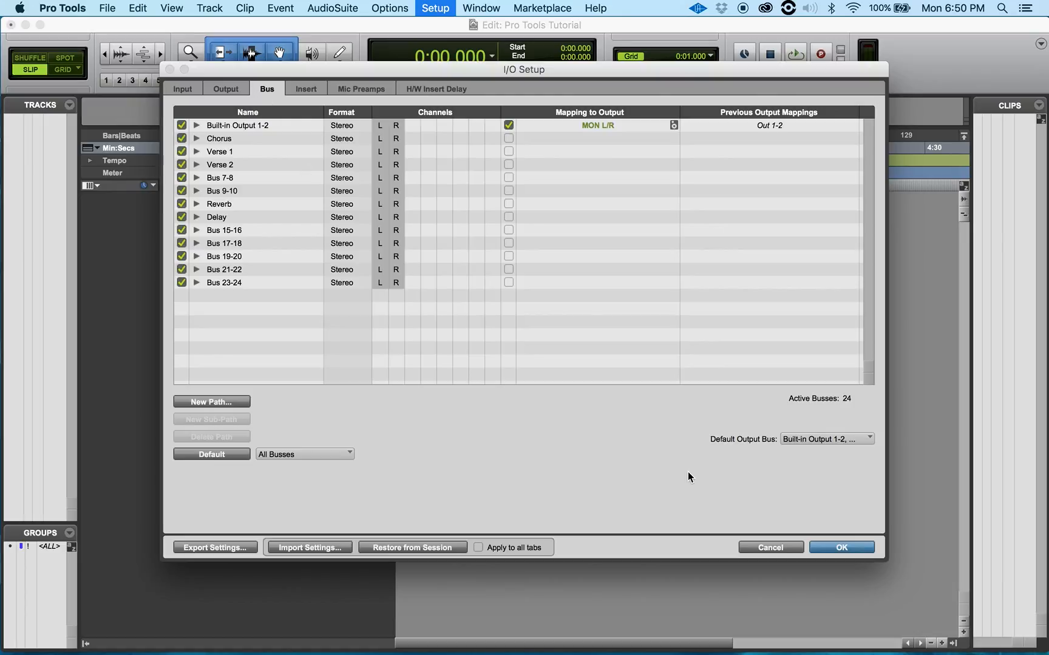
mouse_move(734, 447)
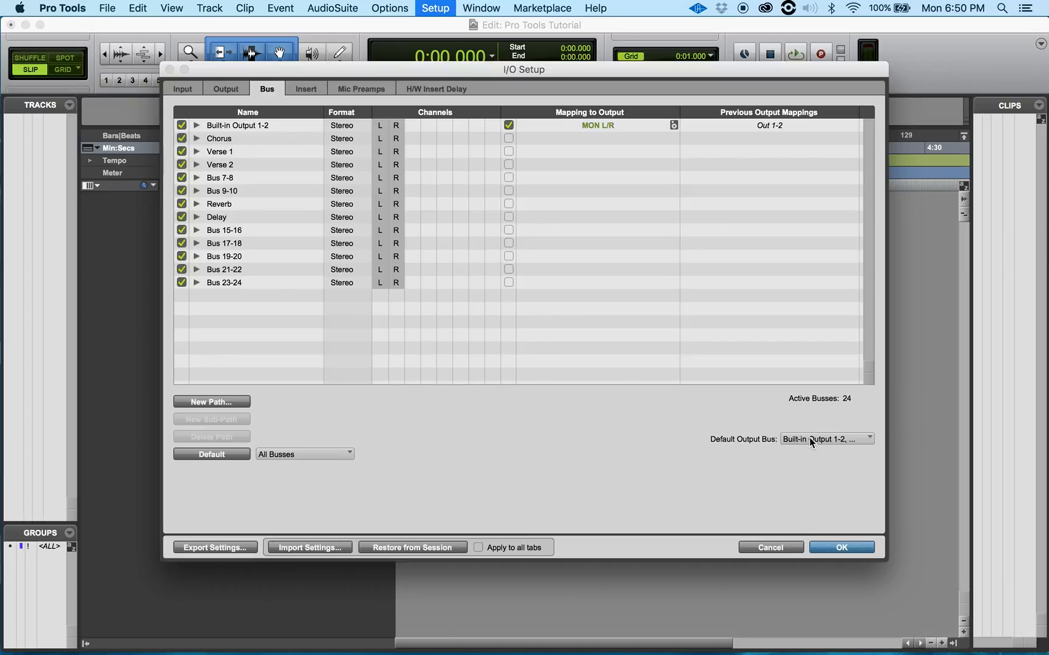
Choose Built-in Output 1-2 (Stereo) as the Default Output Bus.
click(824, 438)
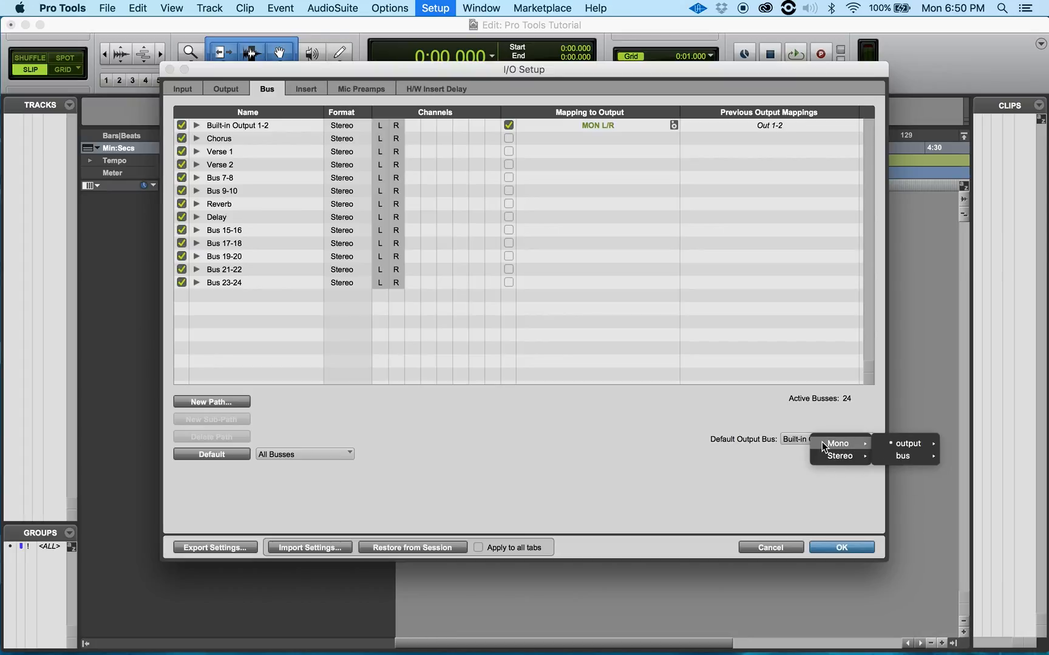
mouse_move(838, 455)
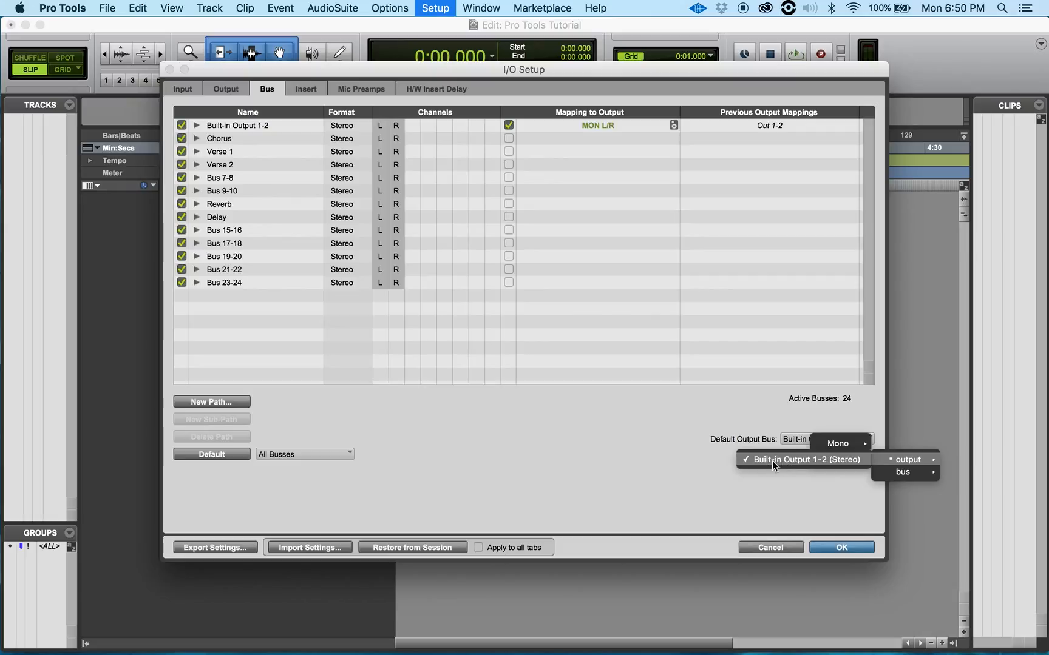
mouse_move(789, 469)
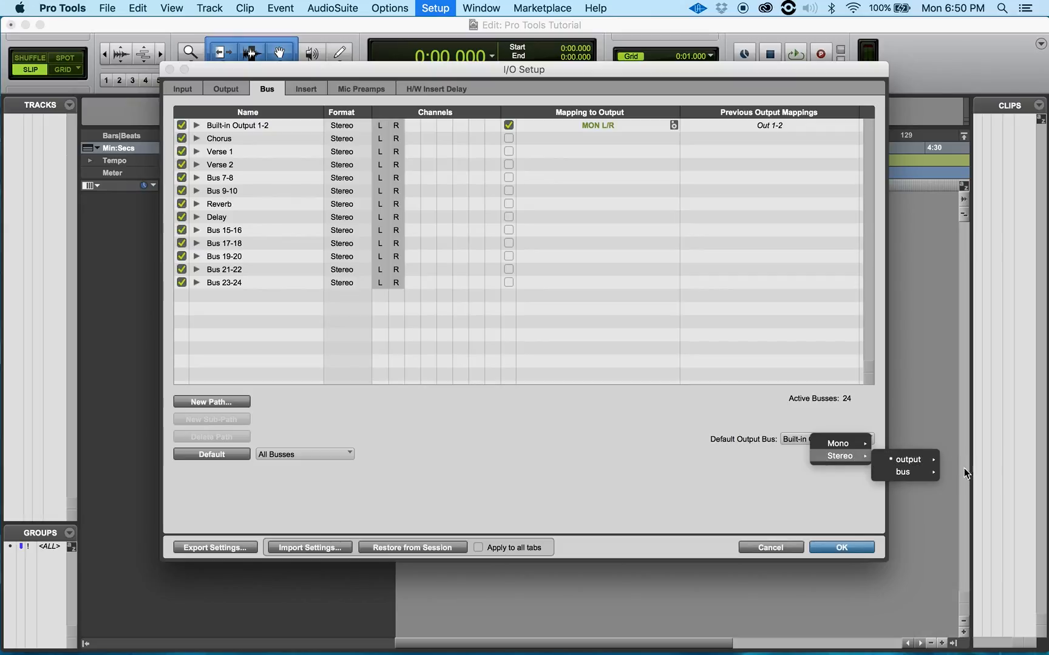
mouse_move(902, 471)
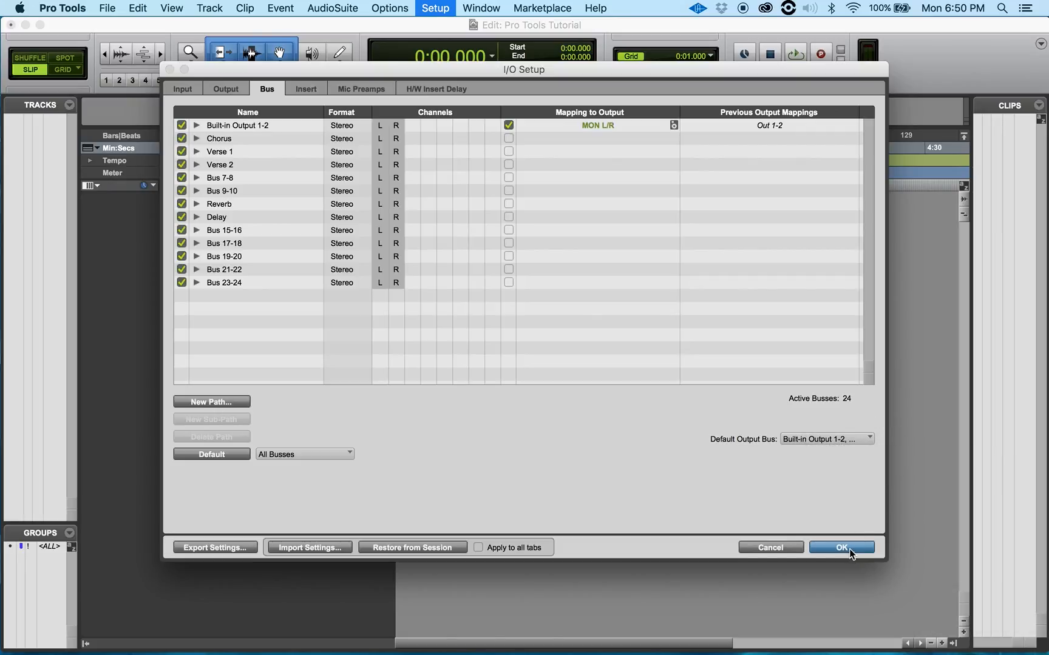
Confirm the I/O Setup with OK, keeping Built-in Output 1-2 as default output.
click(841, 548)
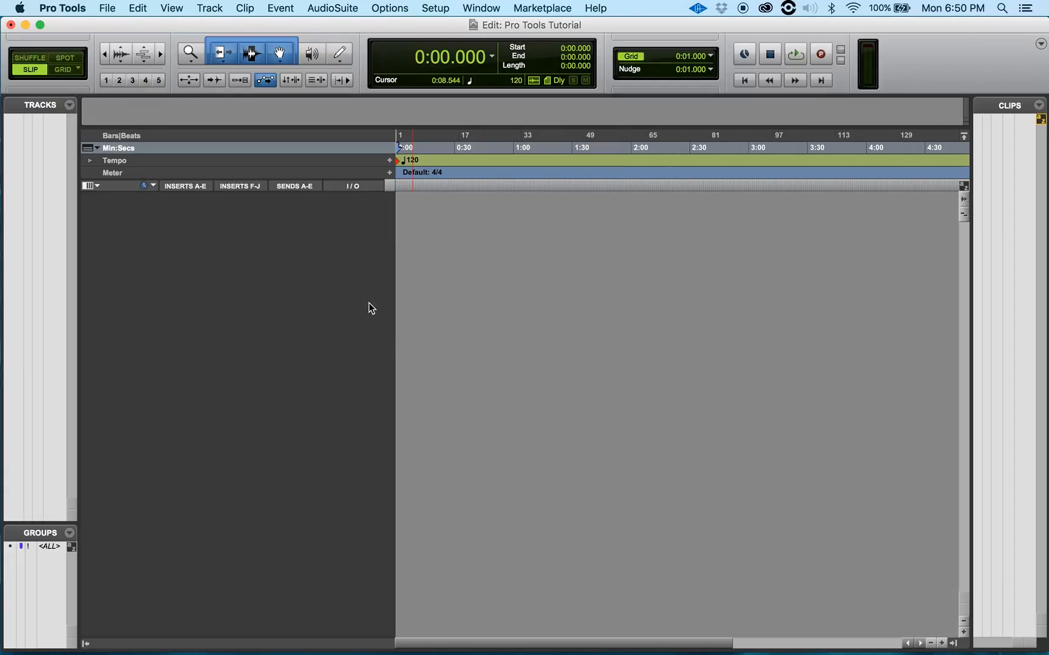
mouse_move(320, 401)
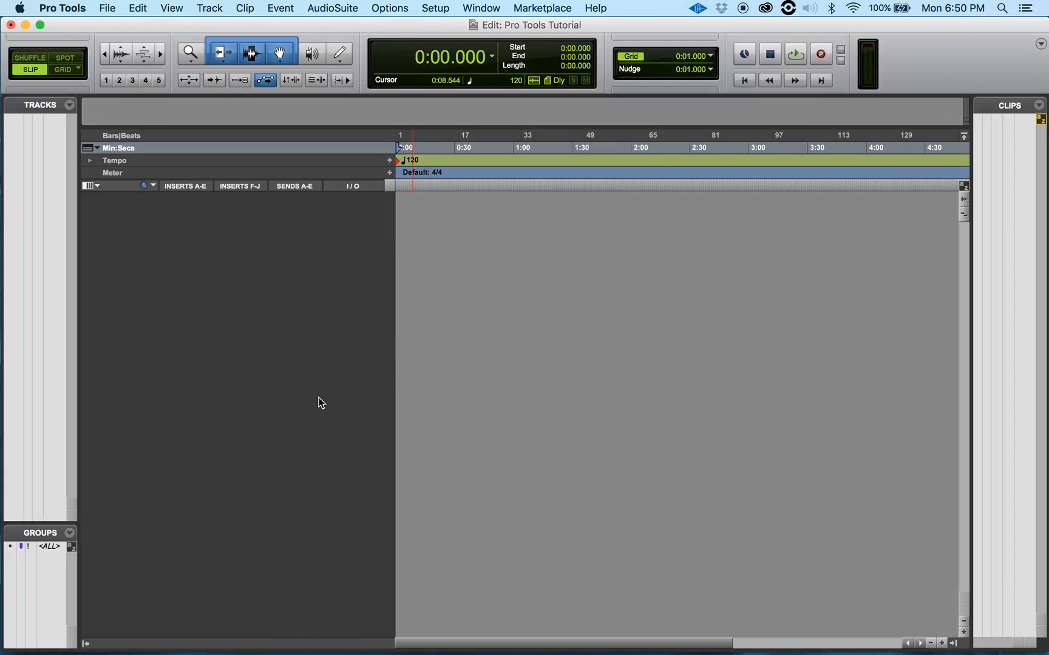
mouse_move(319, 441)
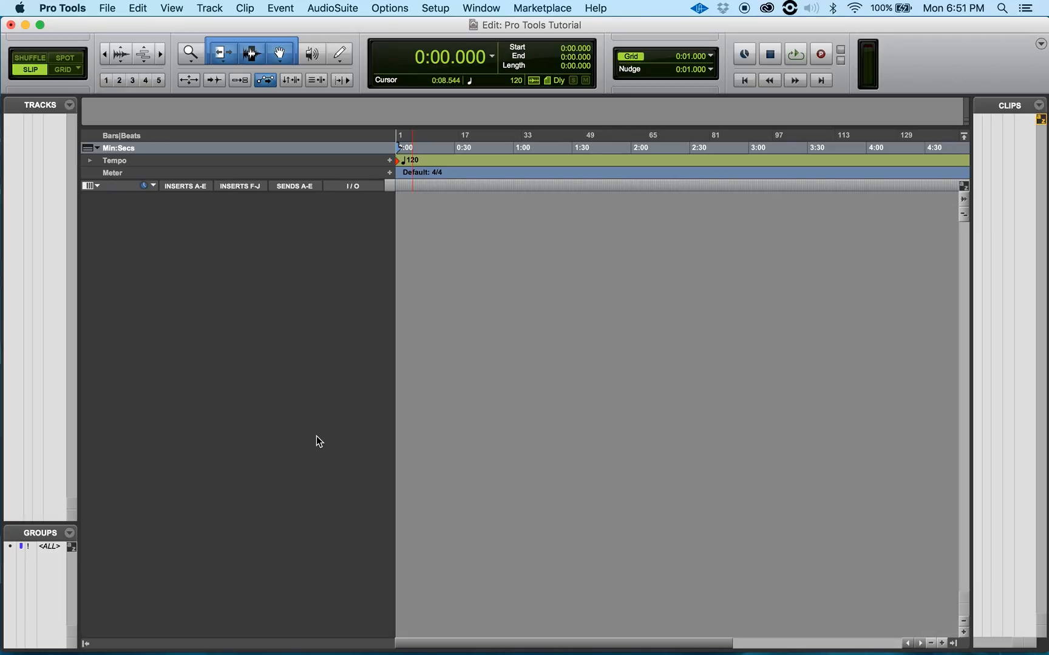
mouse_move(354, 435)
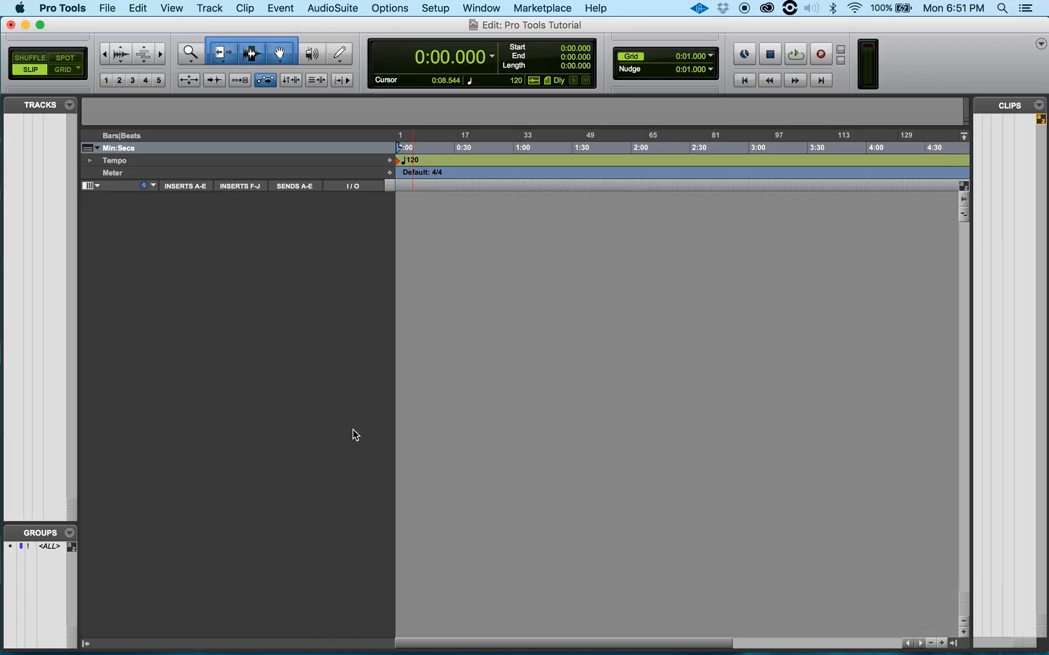